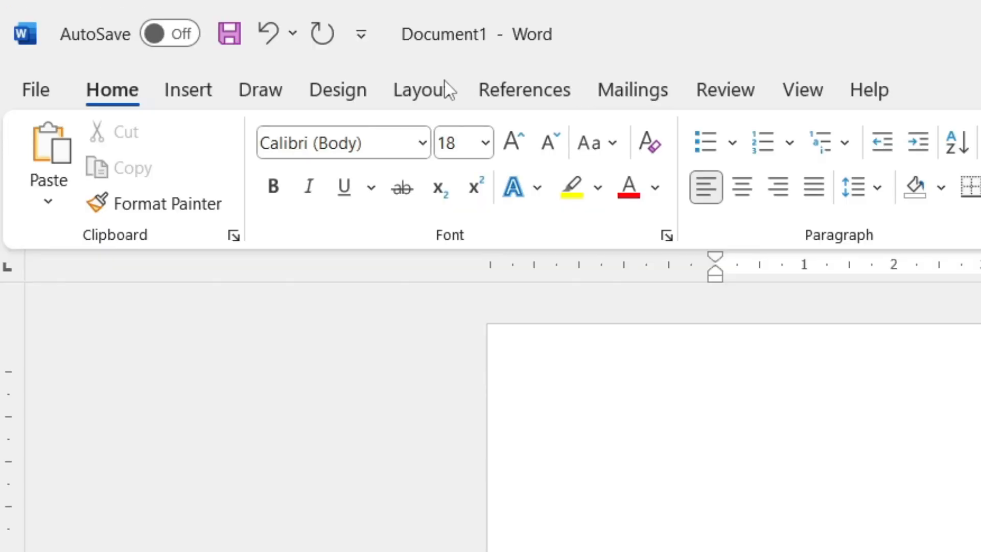
mouse_move(922, 87)
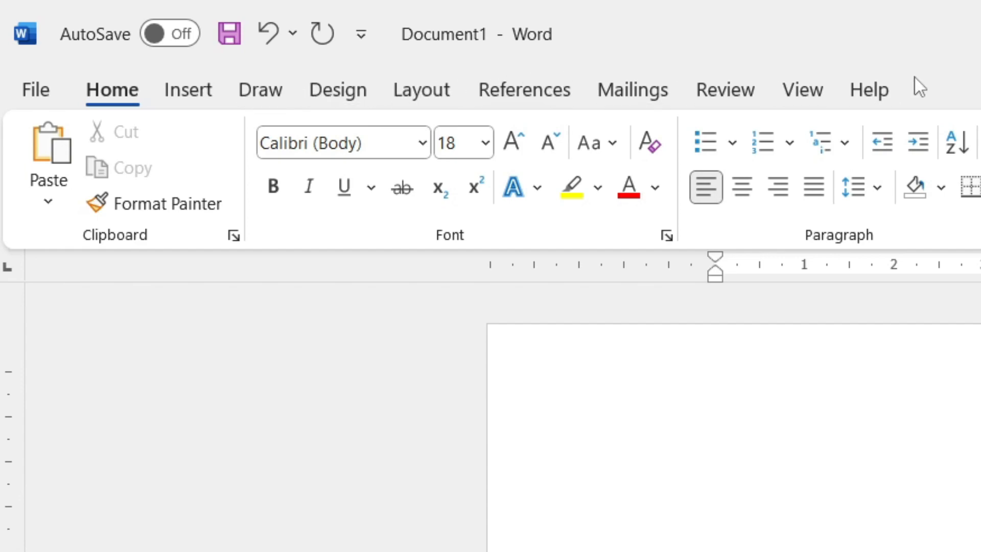
mouse_move(896, 57)
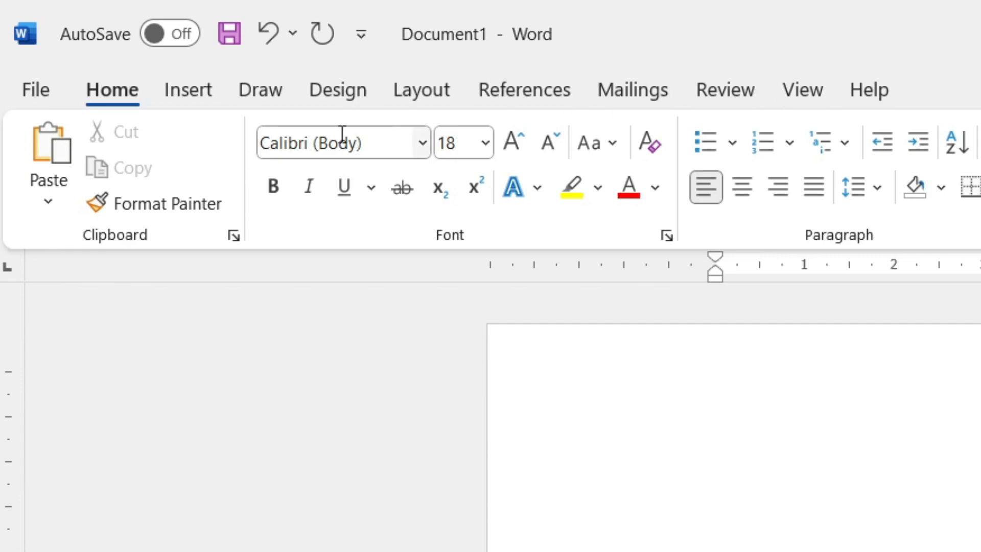
Open Word's File backstage view from the blank document.
left_click(33, 90)
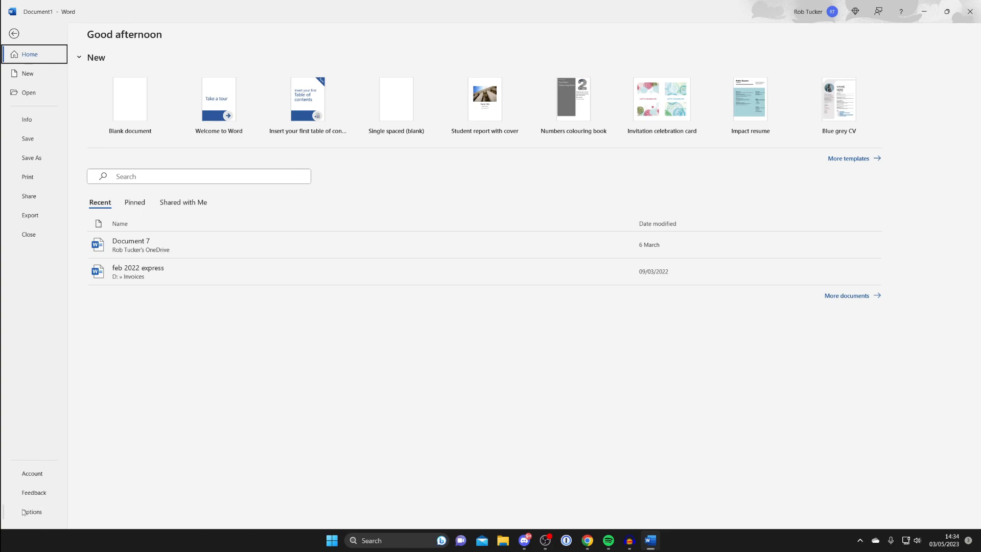
Enable the Developer tab under Options > Customize Ribbon and confirm.
left_click(31, 511)
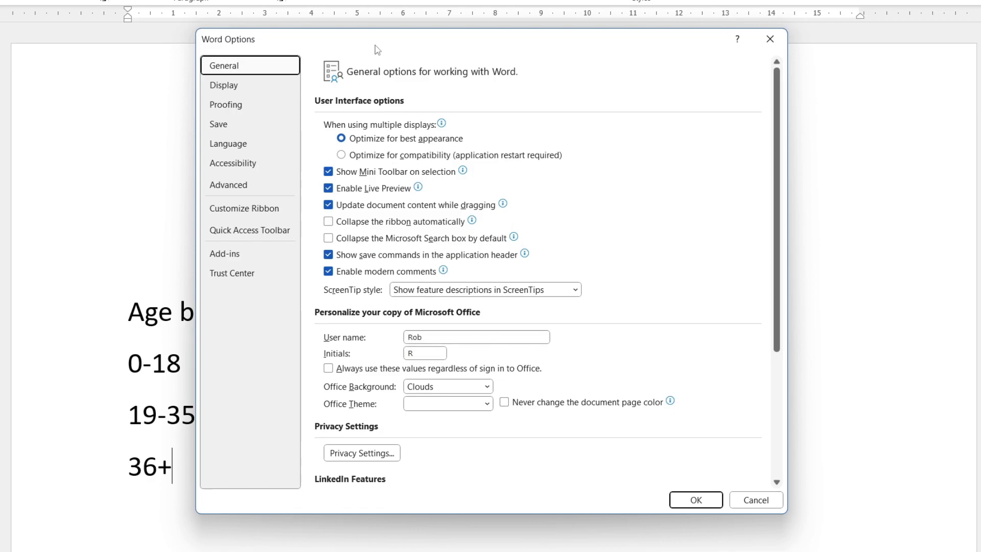
mouse_move(265, 208)
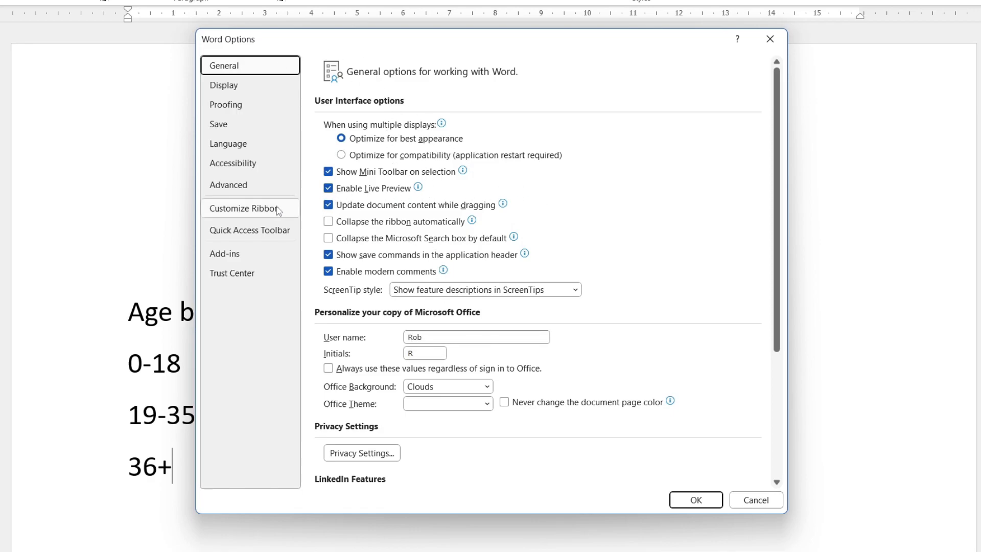
left_click(248, 208)
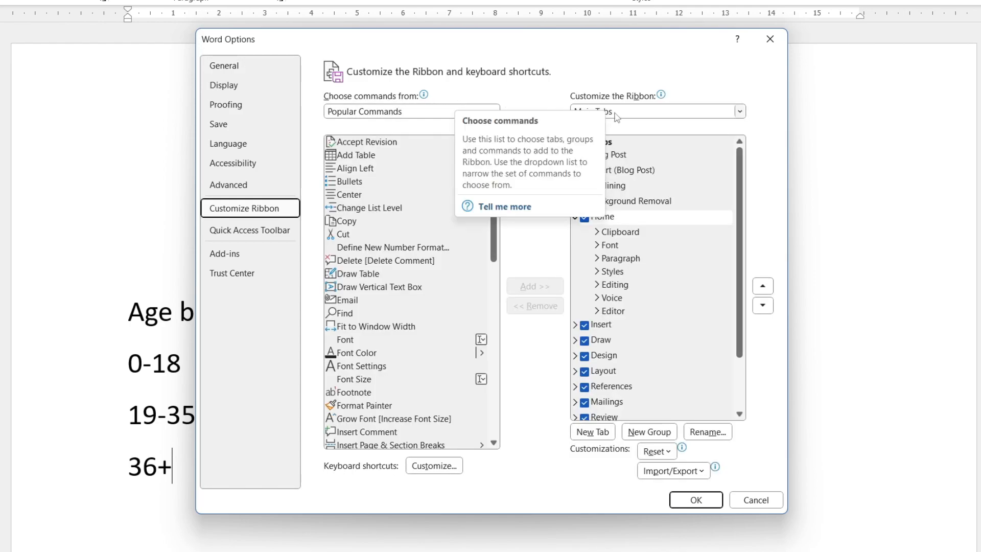
mouse_move(594, 119)
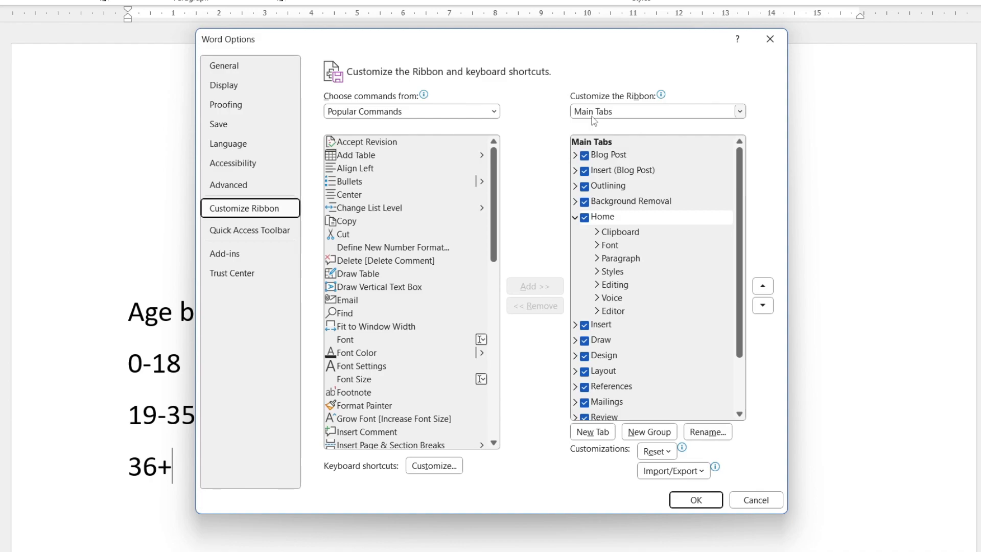
scroll("down", 3)
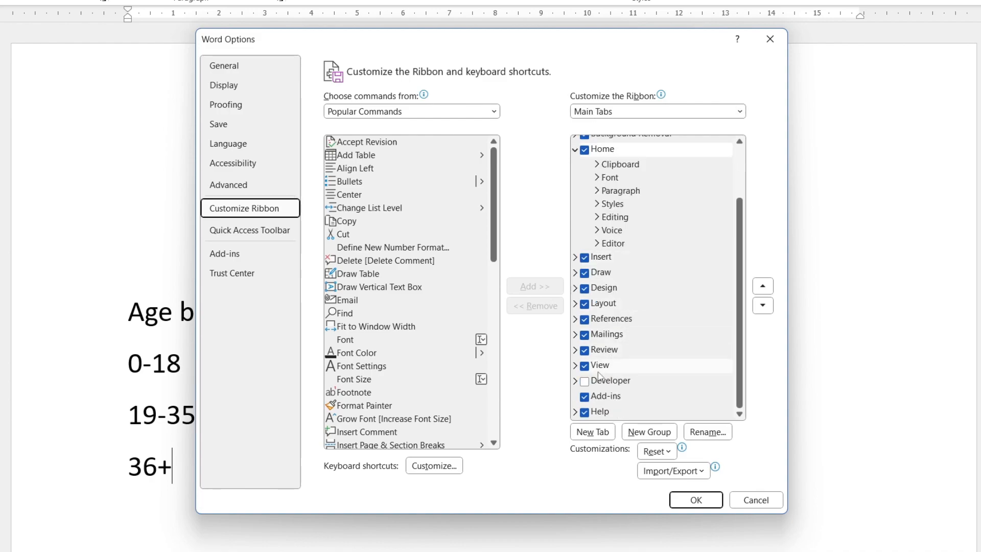
left_click(585, 381)
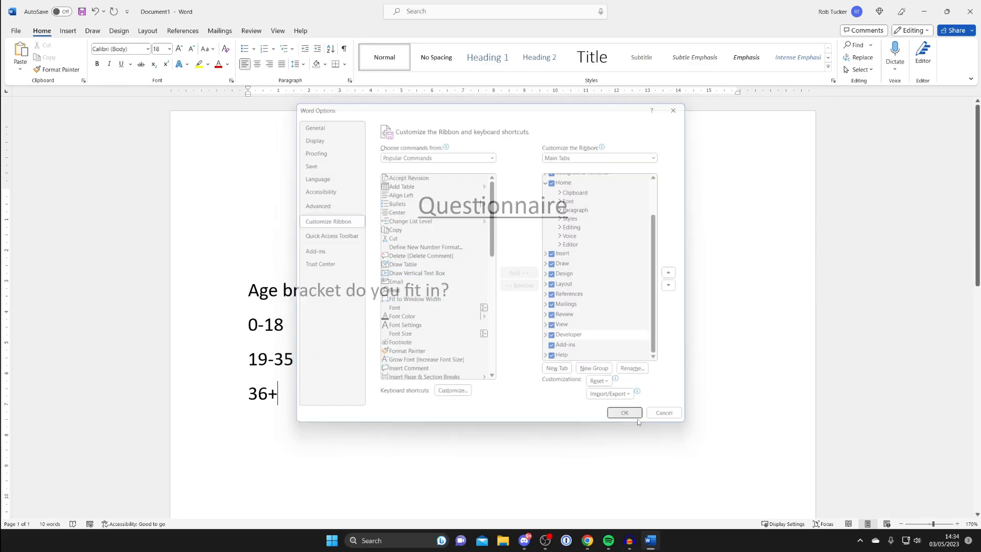
left_click(624, 412)
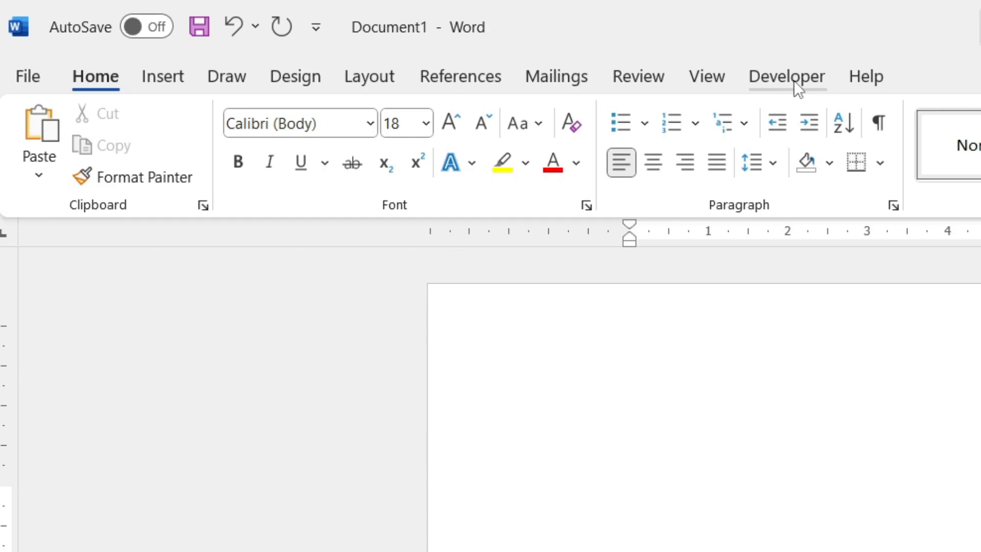
Insert a Check Box Content Control from the Developer tab before the 0-18 option.
left_click(786, 76)
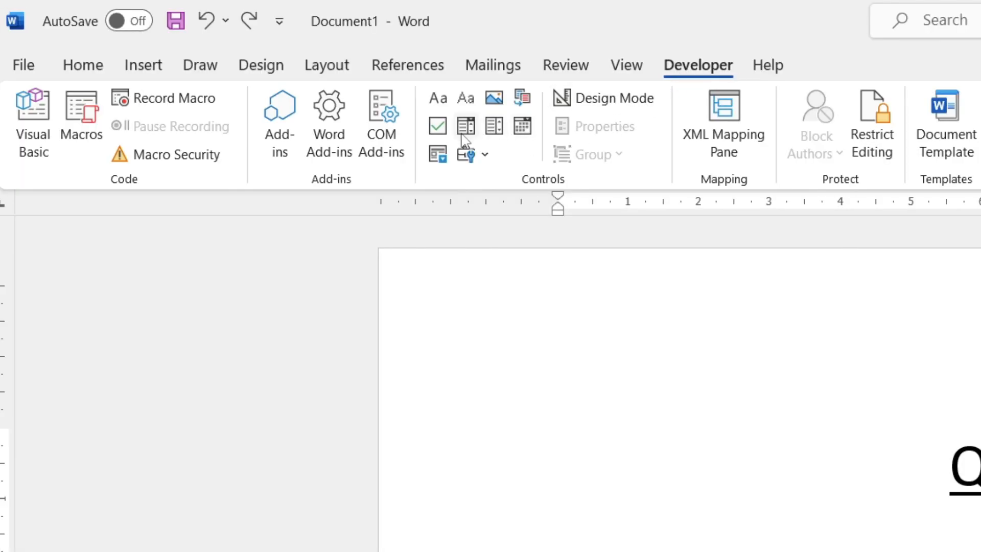
mouse_move(438, 126)
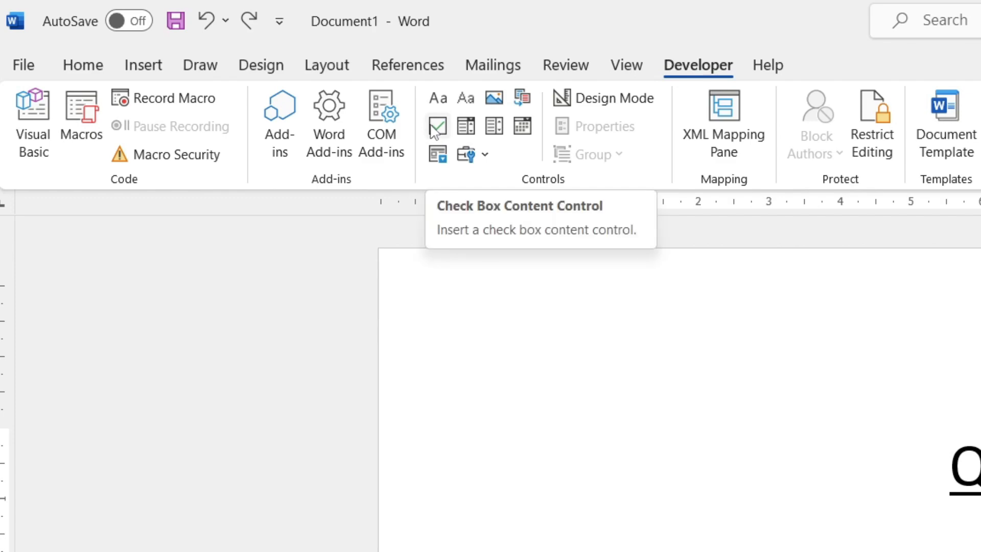
left_click(436, 127)
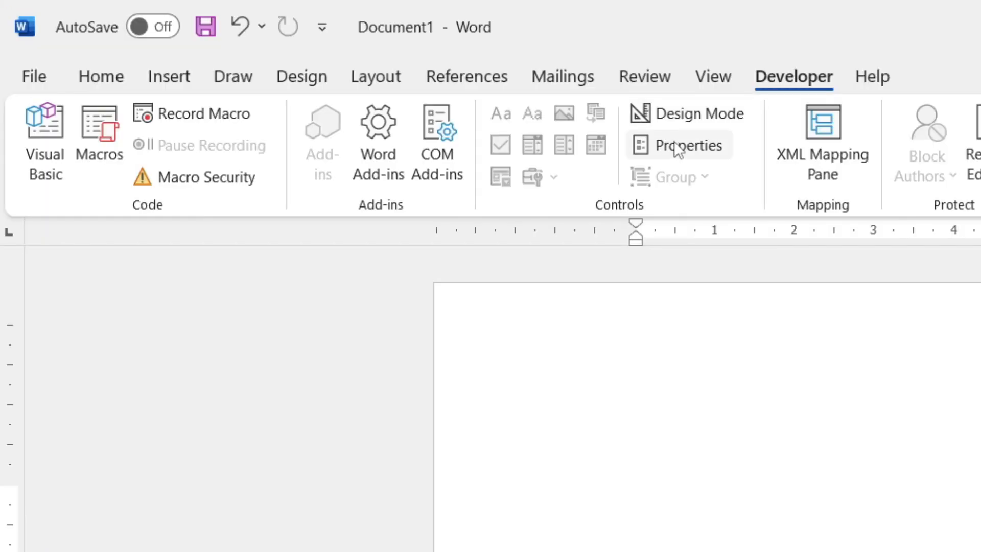
Set the 0-18 checkbox's checked symbol to the Webdings tick (code 97).
left_click(687, 145)
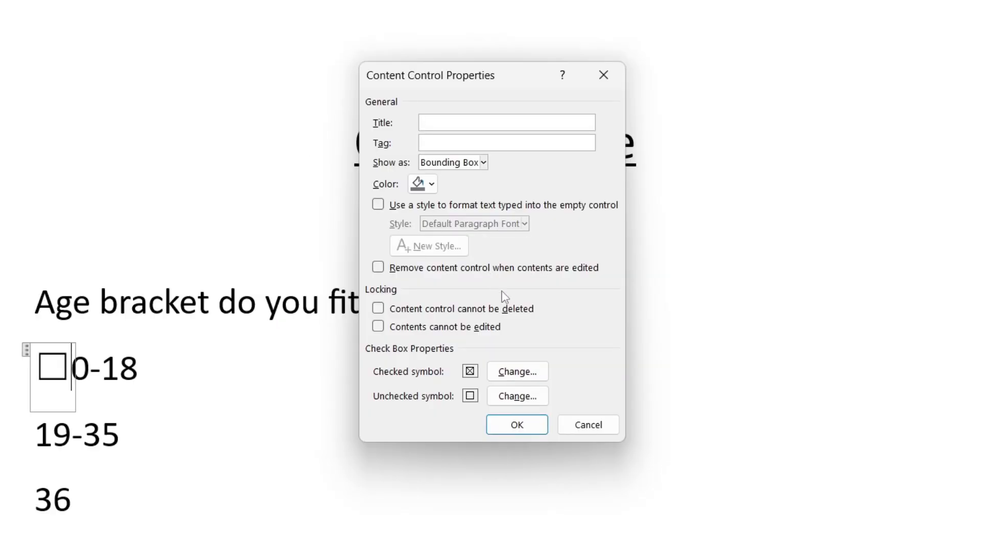
left_click(507, 122)
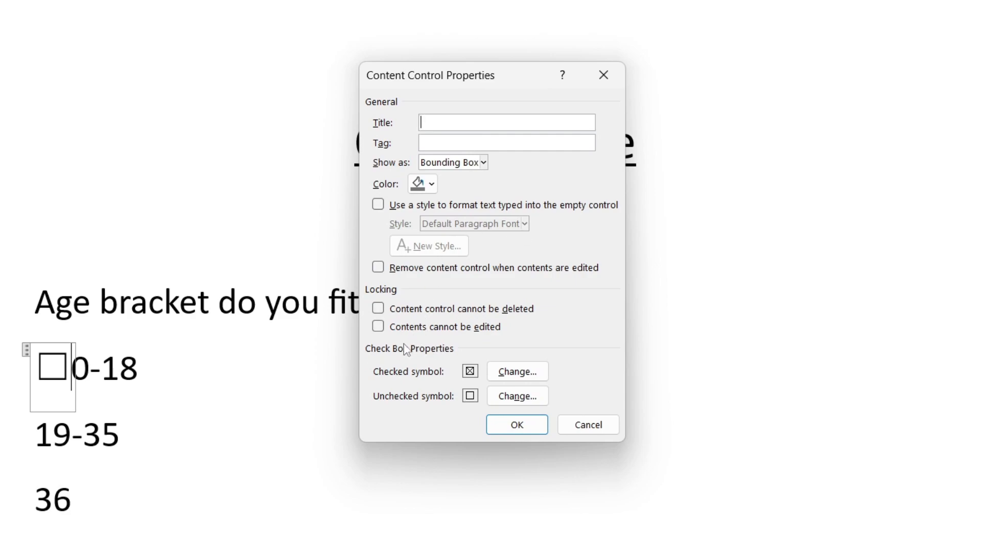
left_click(517, 371)
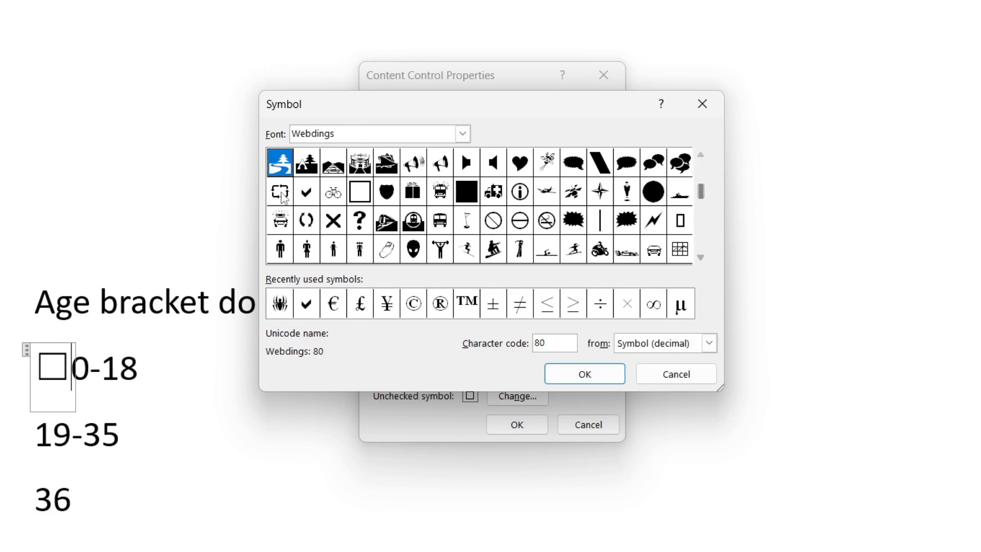
left_click(305, 190)
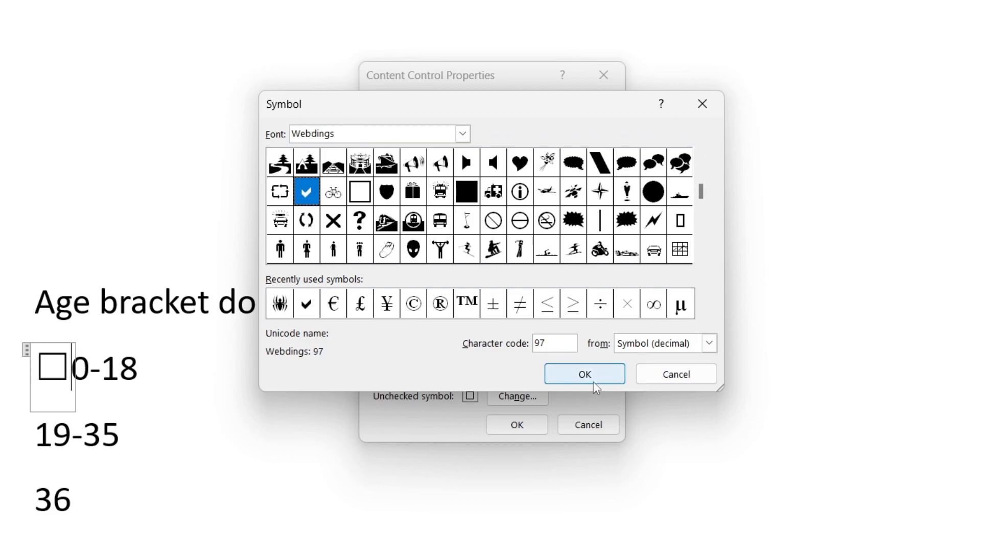
left_click(584, 373)
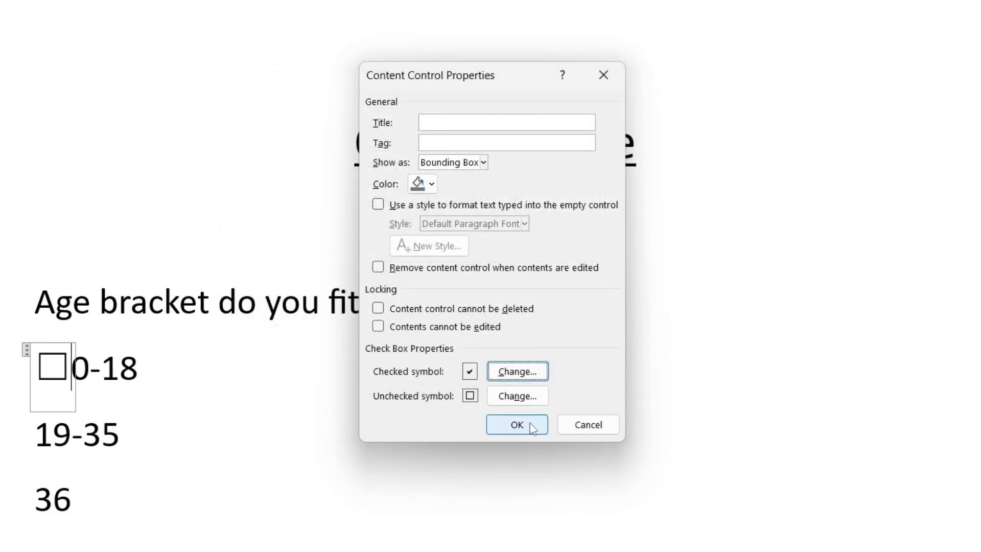
left_click(516, 425)
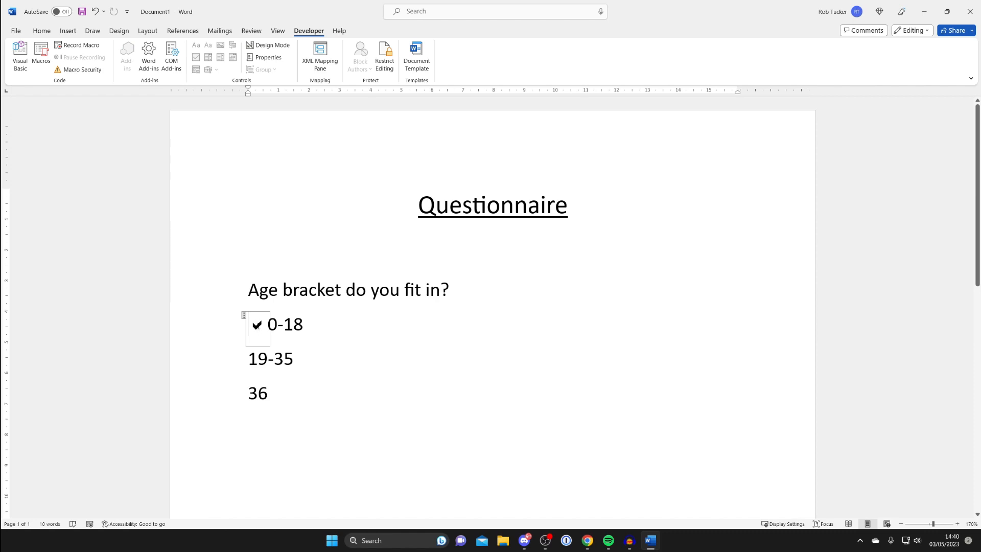
Untick the 0-18 checkbox and tick the 19-35 checkbox.
left_click(257, 324)
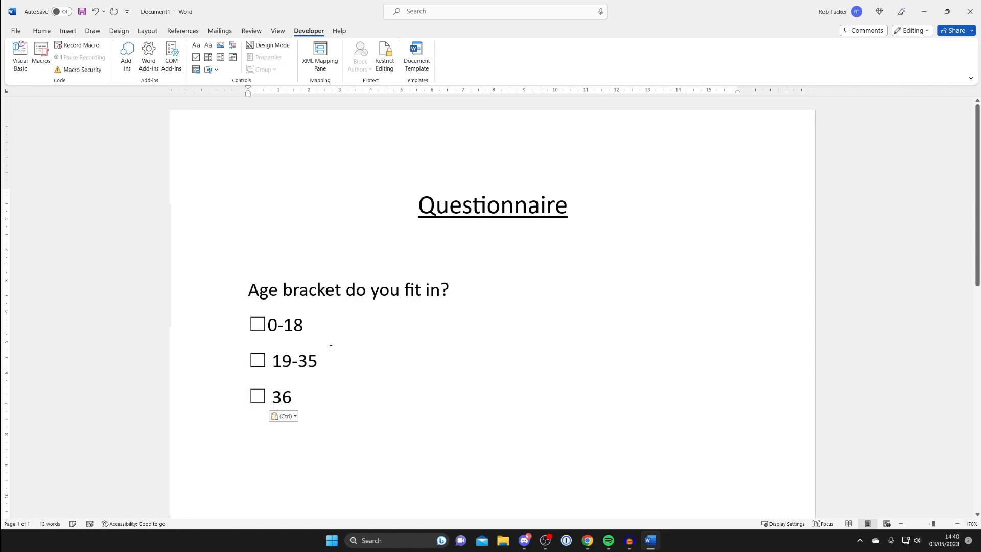
left_click(257, 360)
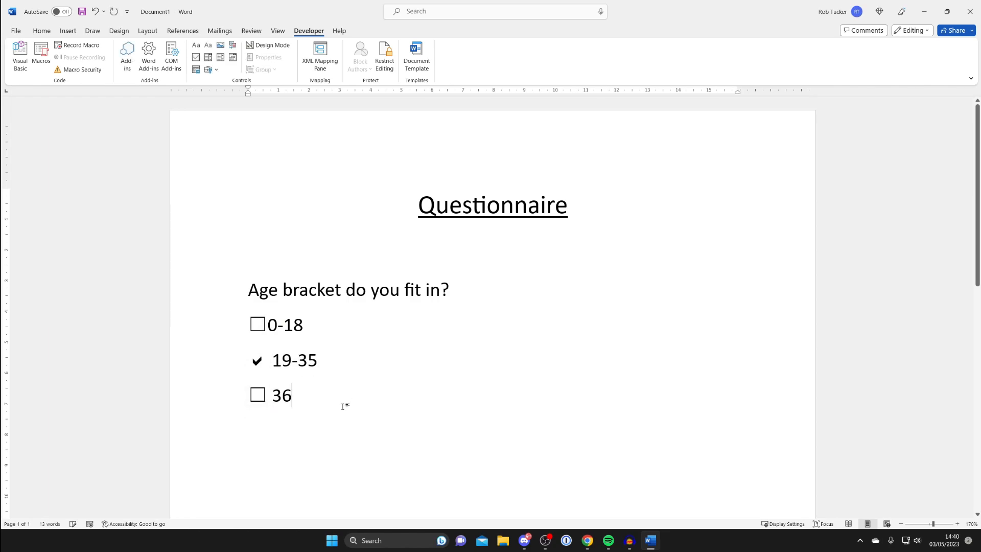